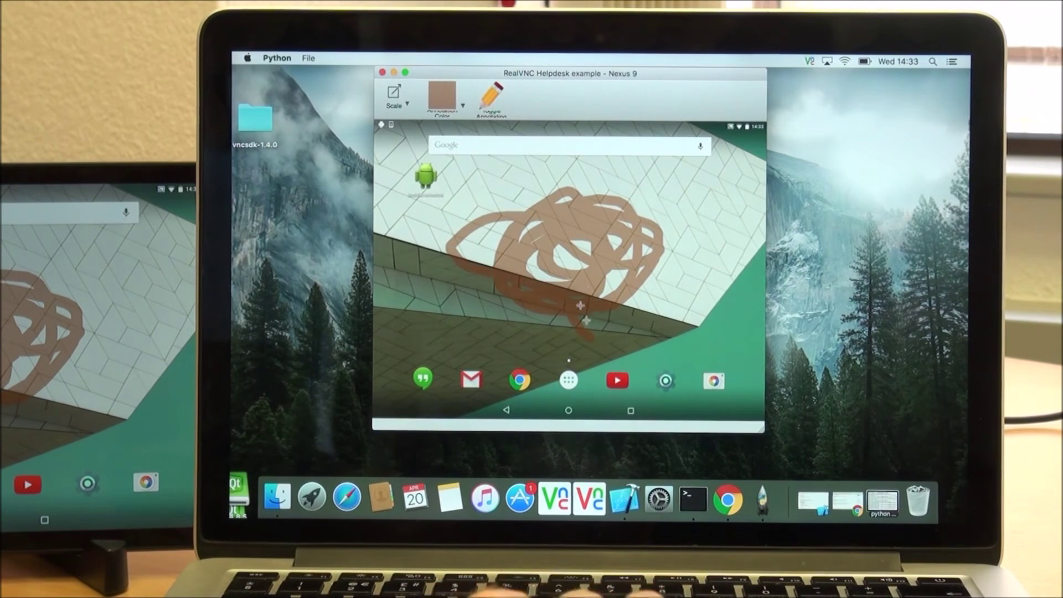
- Open the File menu to reveal the Connect and Disconnect options for the tablet session
left_click(307, 57)
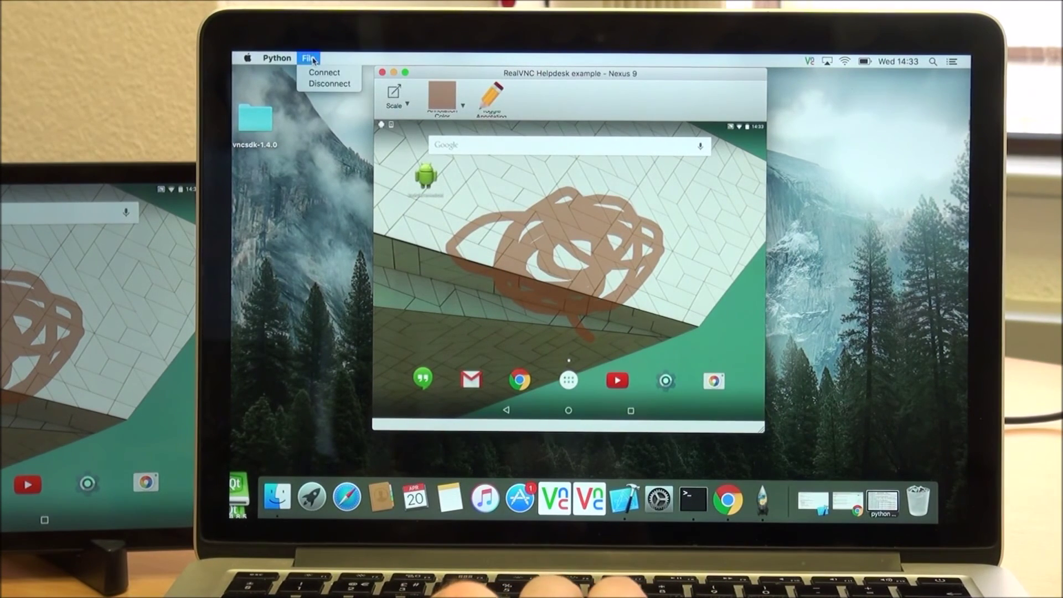